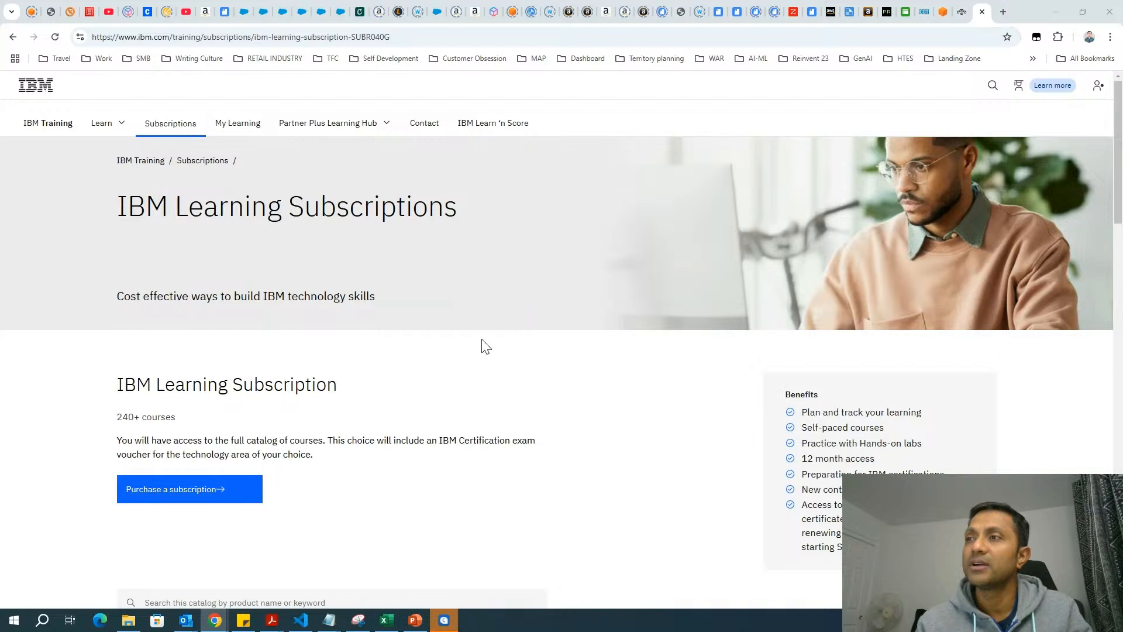
Step: Scroll down the IBM Learning Subscription page to the 240-course catalog and filters
scroll("down", 3)
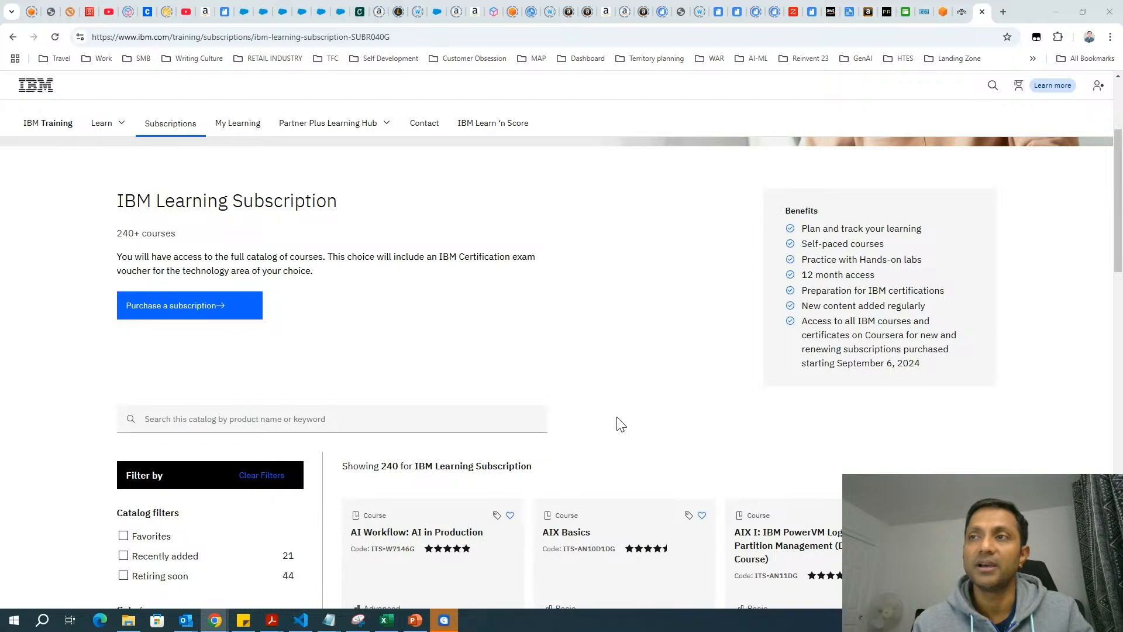
scroll("down", 3)
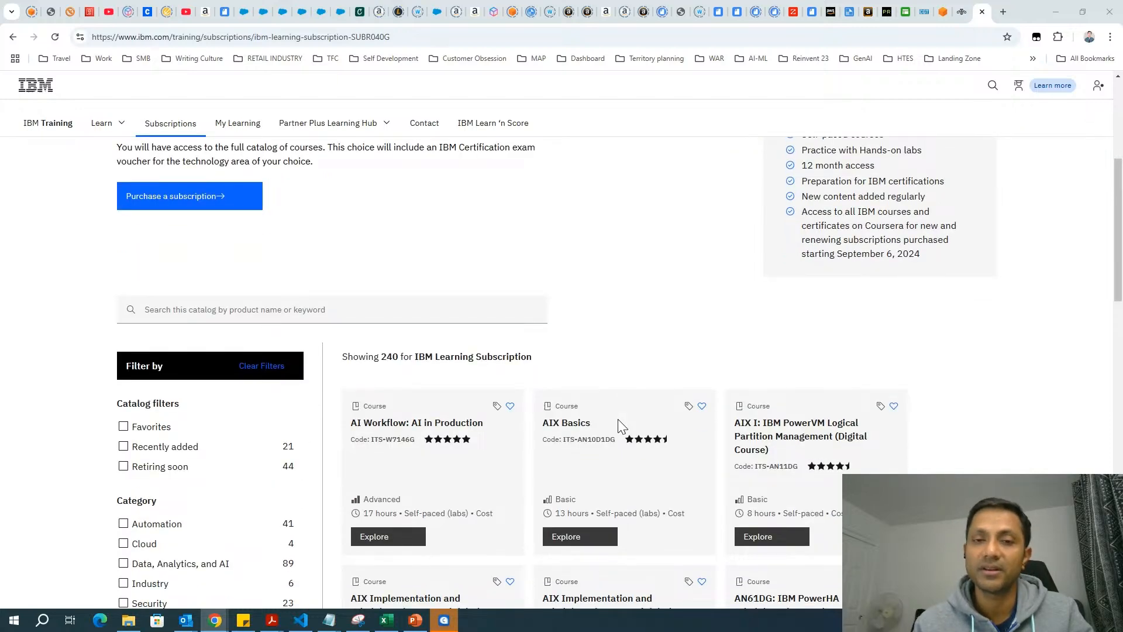
scroll("down", 3)
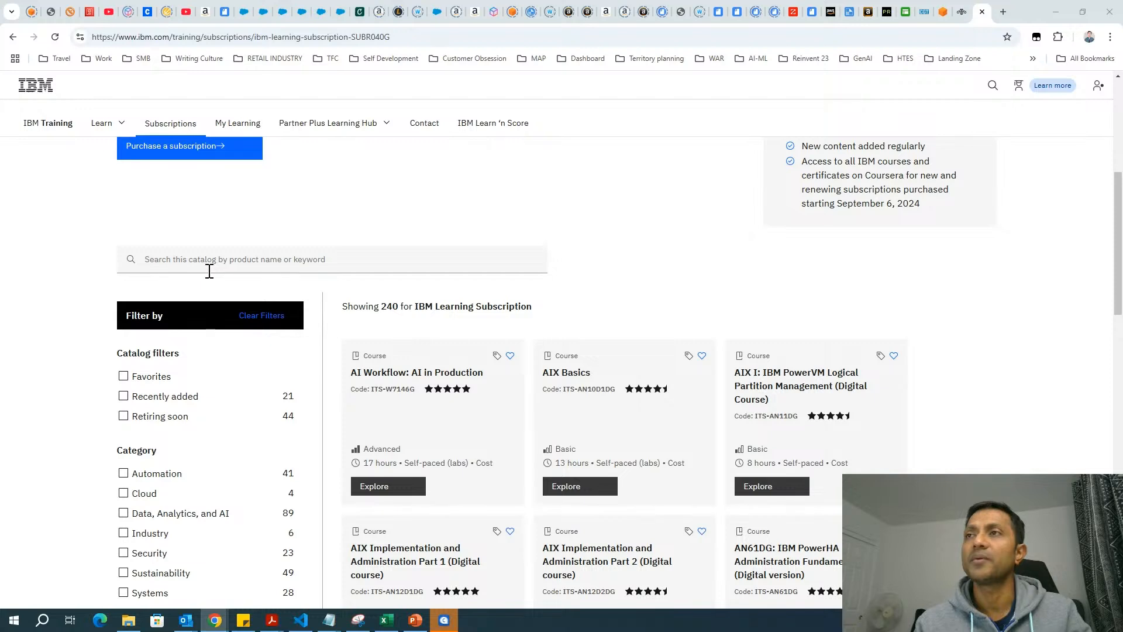
Step: Search the catalog for 'ster' and browse the 10 matching course cards
type("ster")
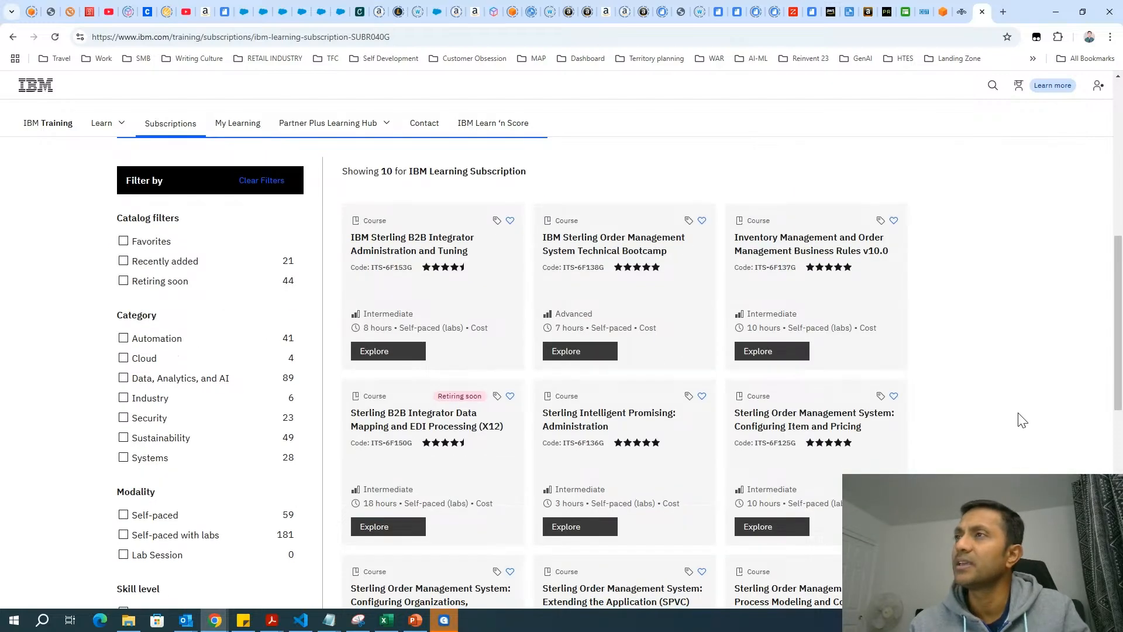
scroll("down", 3)
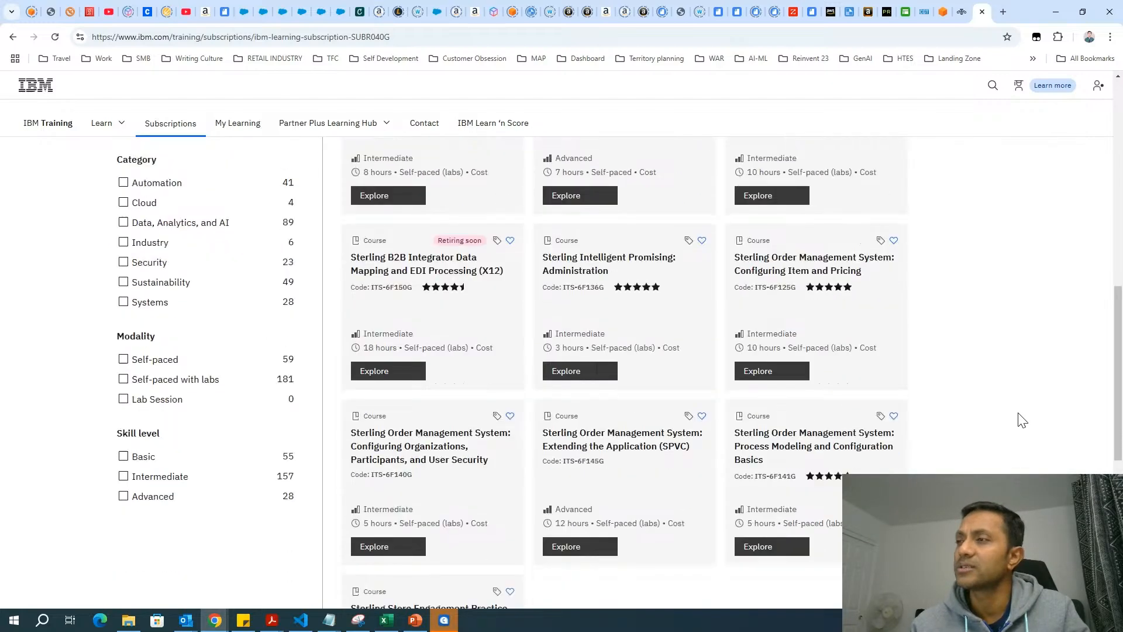
scroll("down", 3)
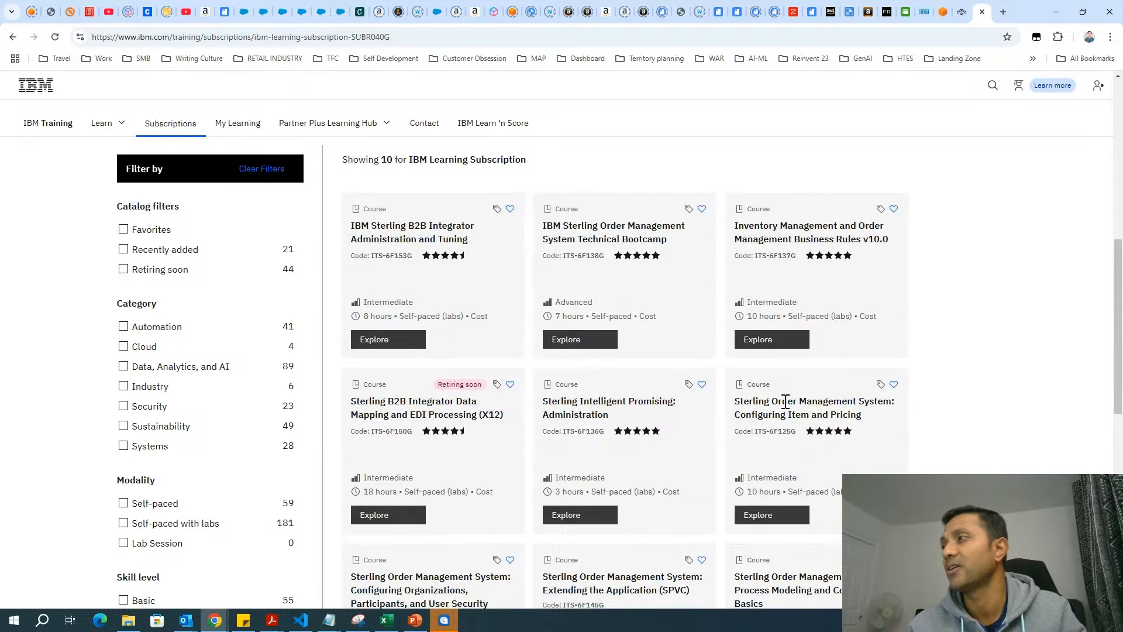
mouse_move(795, 240)
type("sterling b2b")
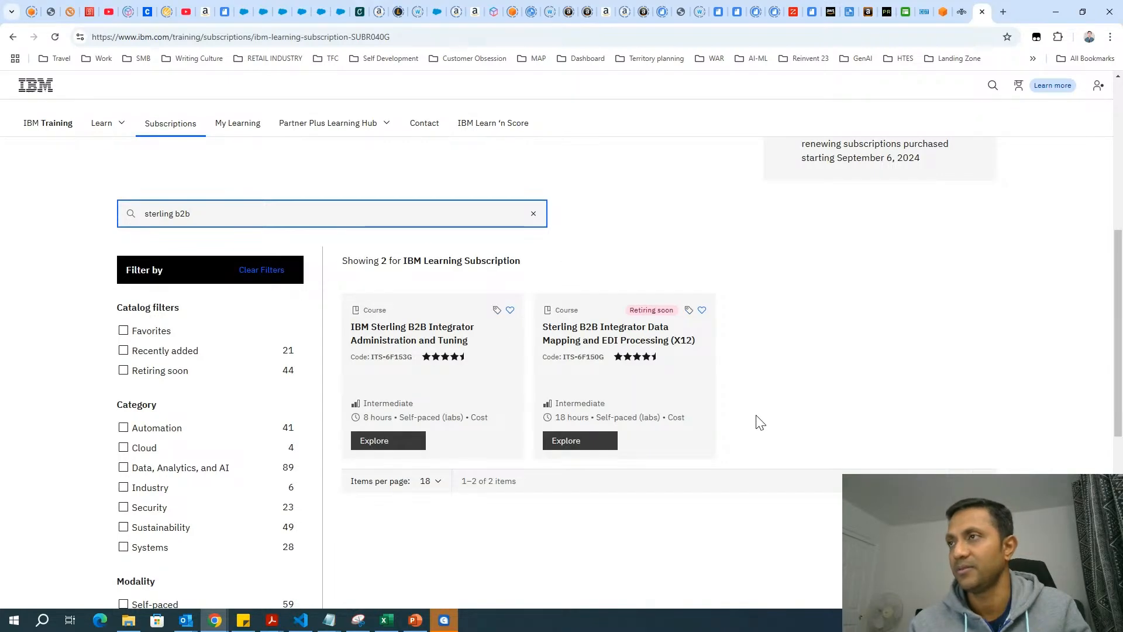
mouse_move(561, 320)
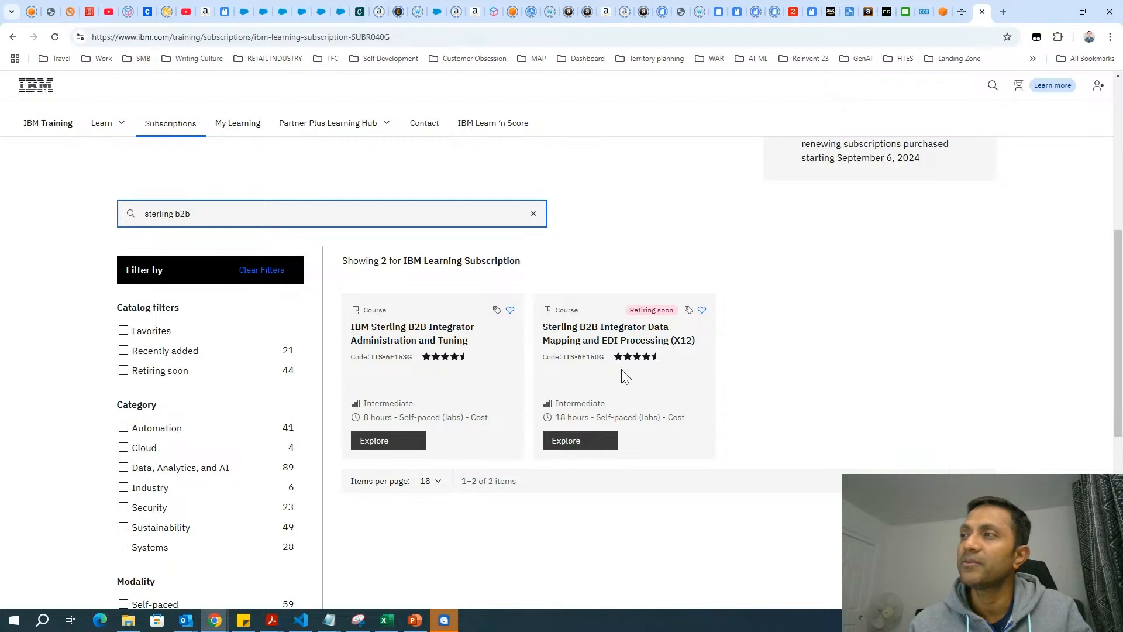
mouse_move(662, 313)
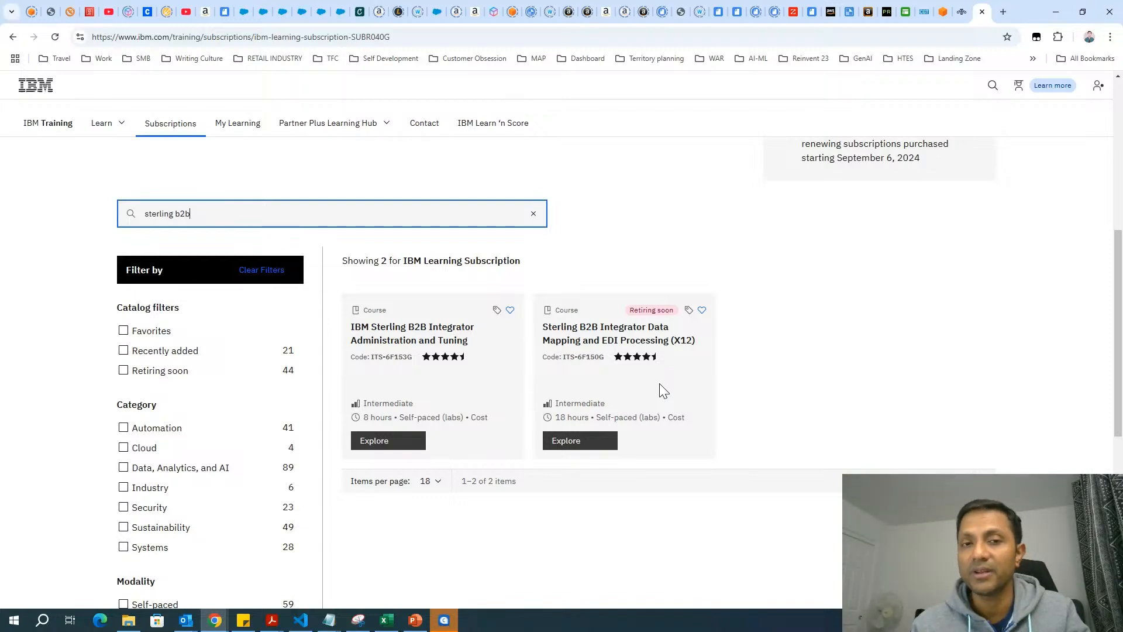
mouse_move(661, 344)
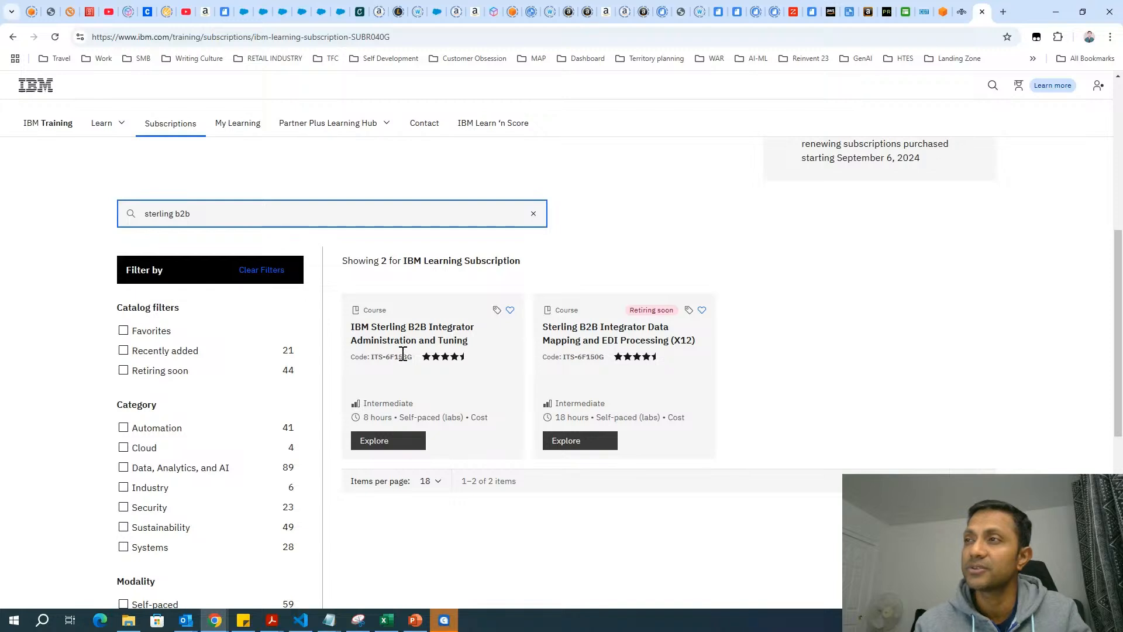
mouse_move(431, 364)
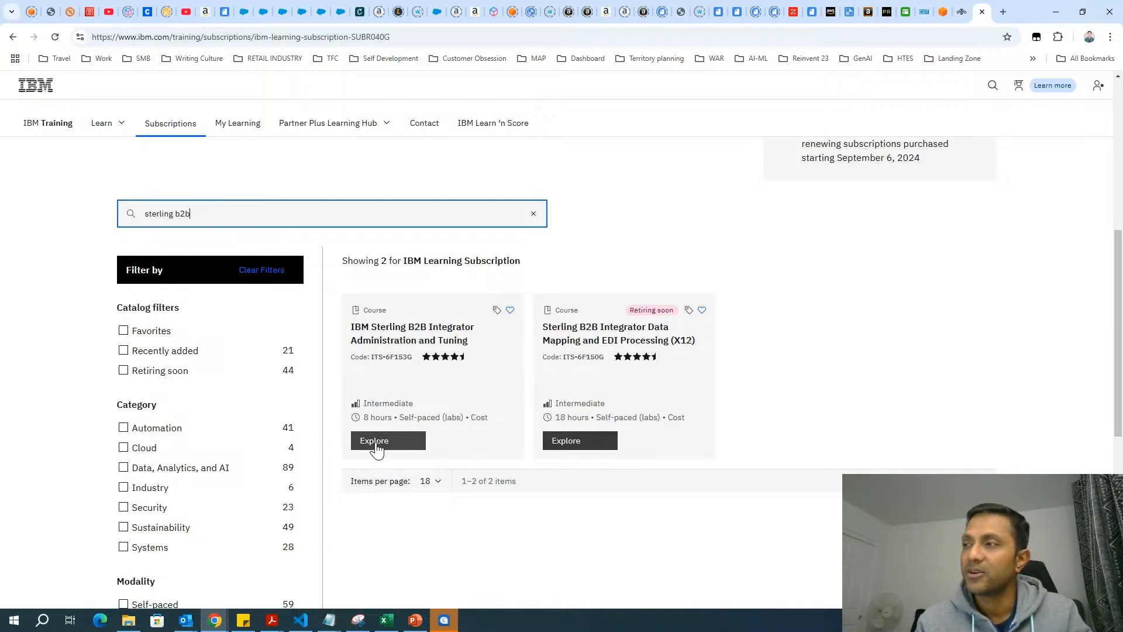
mouse_move(674, 360)
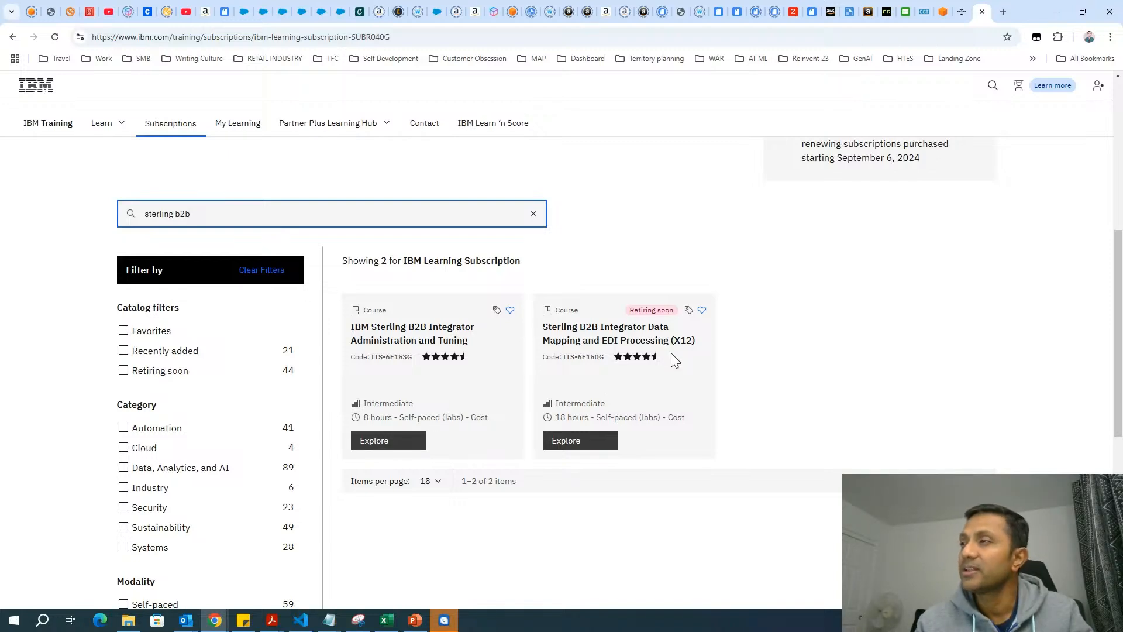
mouse_move(620, 360)
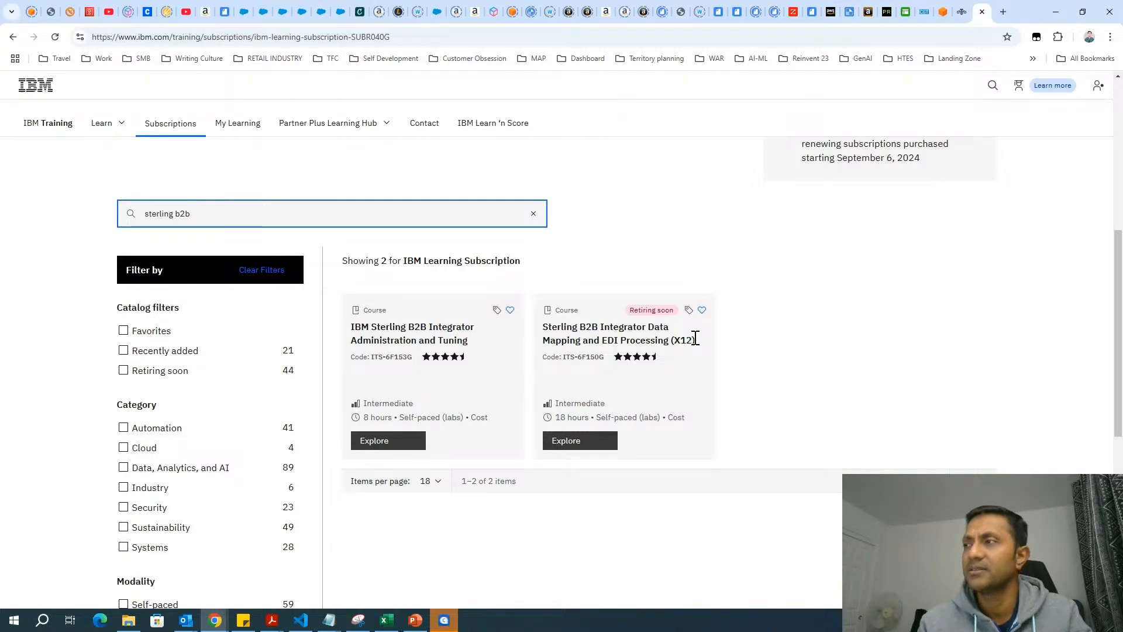
mouse_move(605, 401)
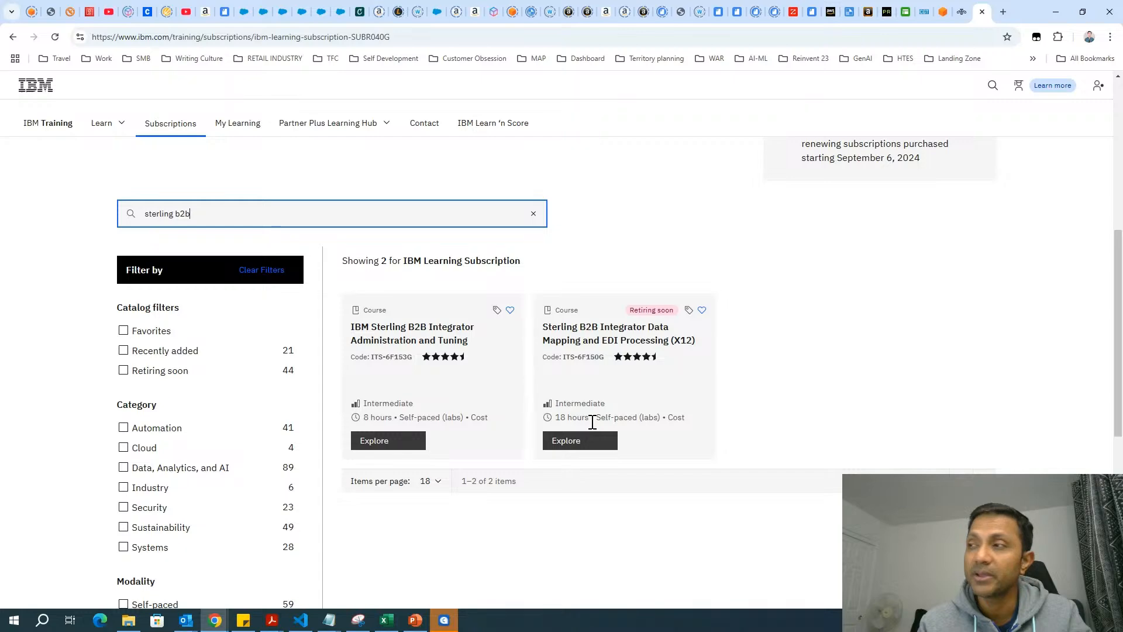
mouse_move(513, 413)
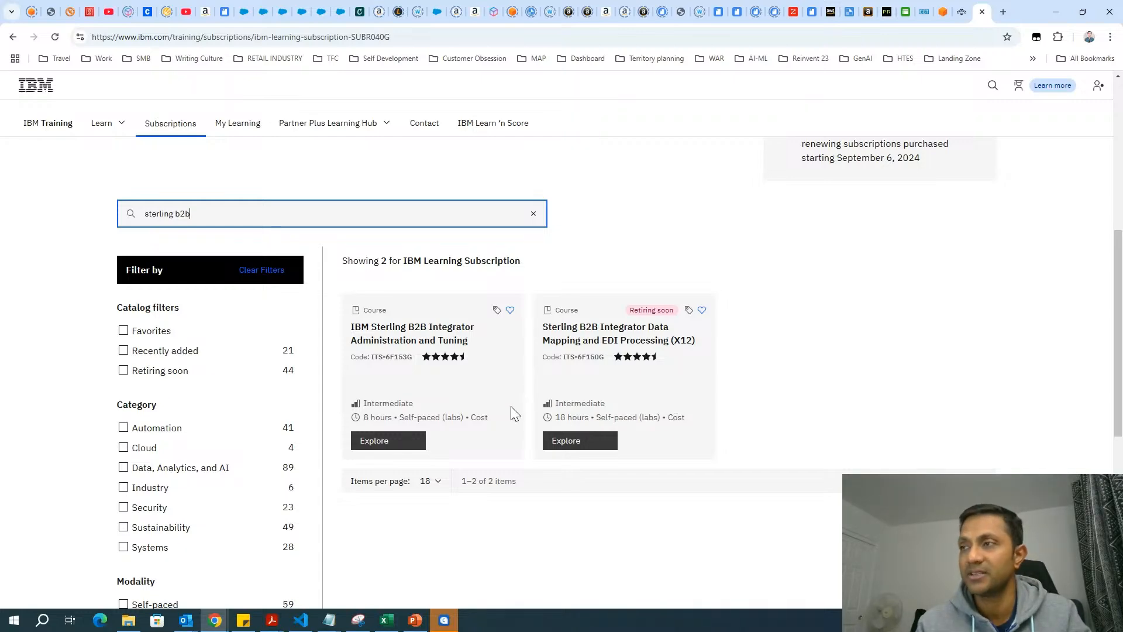
Step: Open the IBM Sterling B2B Integrator Administration and Tuning course details
left_click(373, 440)
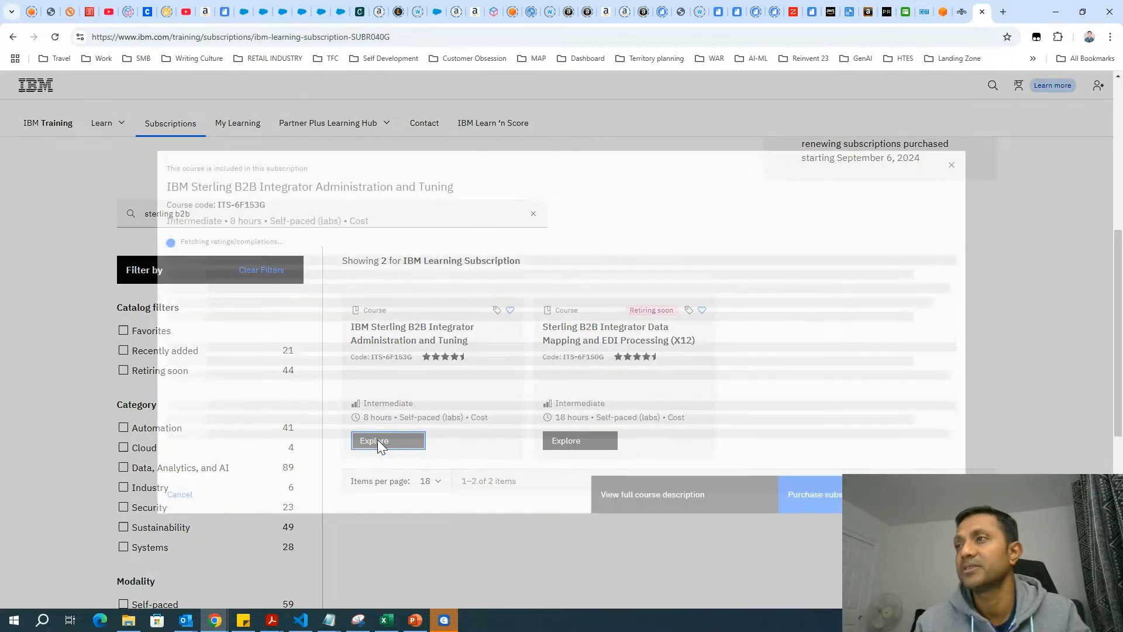
Step: Review the Administration and Tuning course details, then close the dialog
left_click(387, 440)
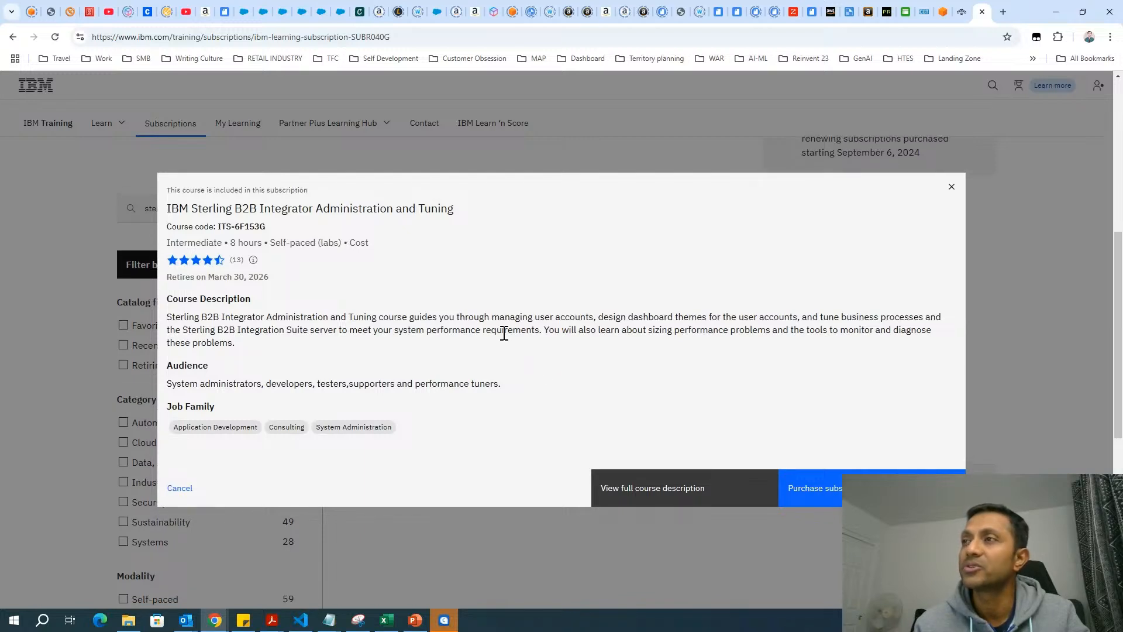
mouse_move(543, 353)
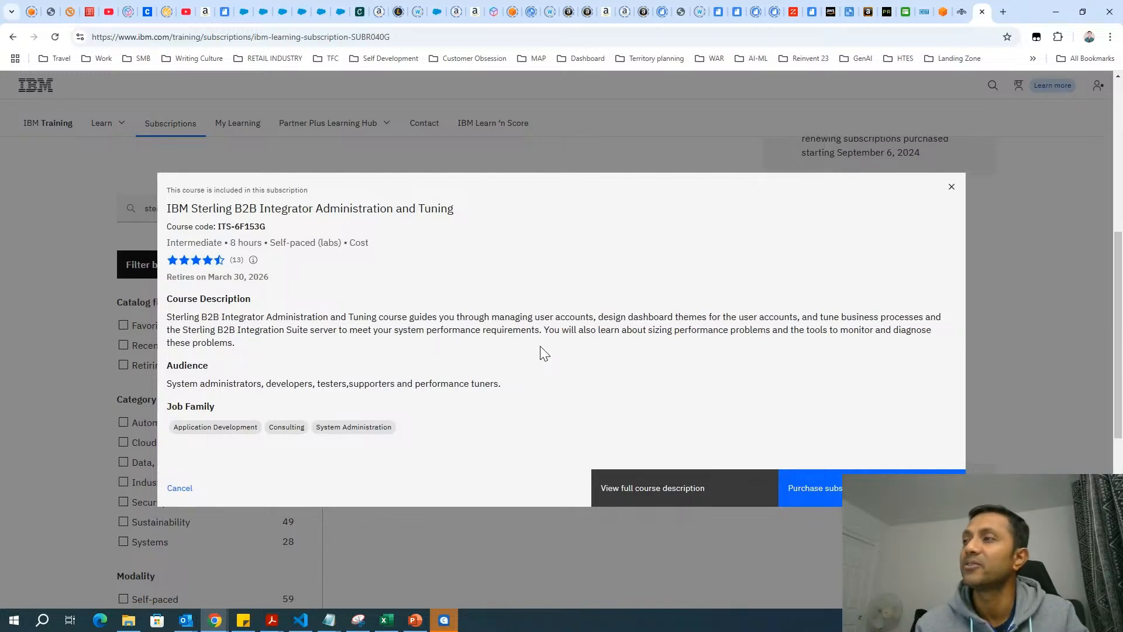
mouse_move(659, 344)
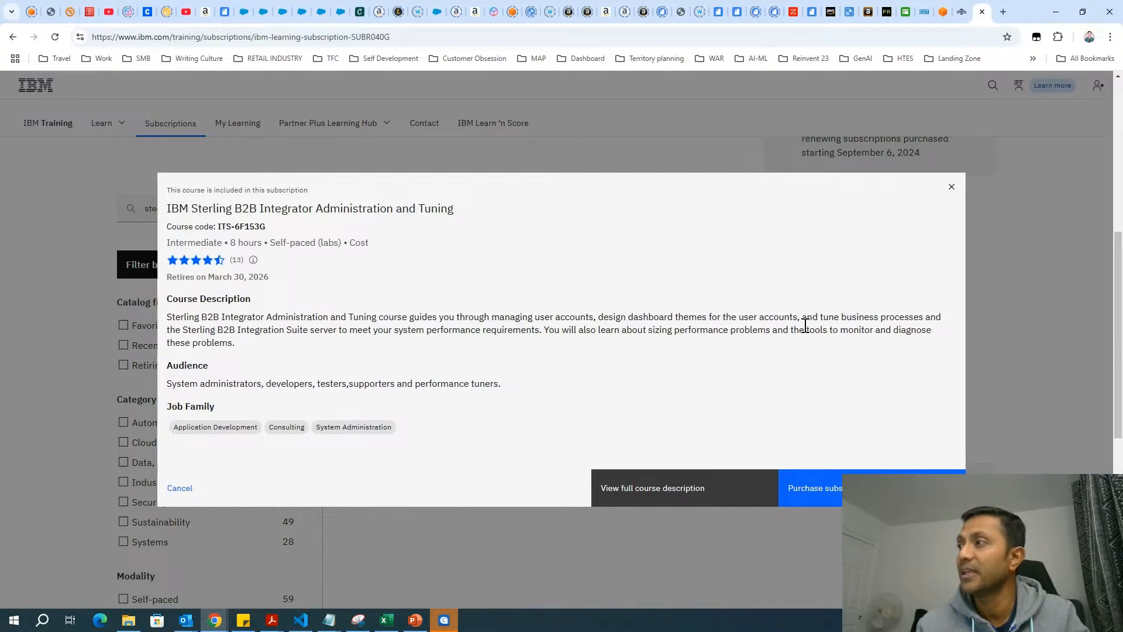
mouse_move(513, 325)
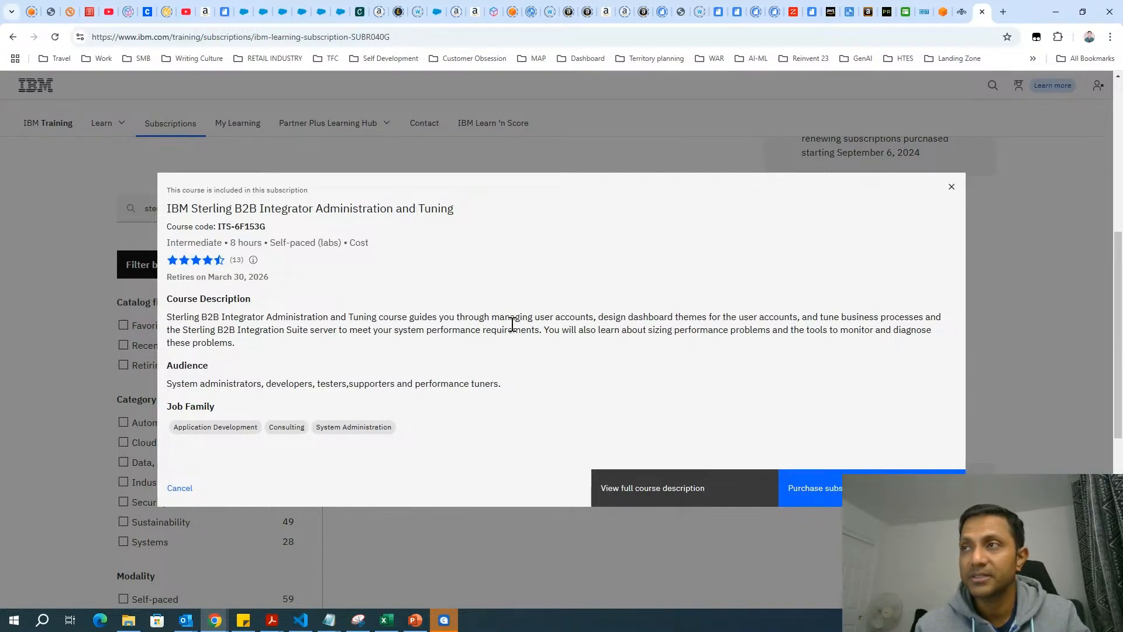
mouse_move(305, 342)
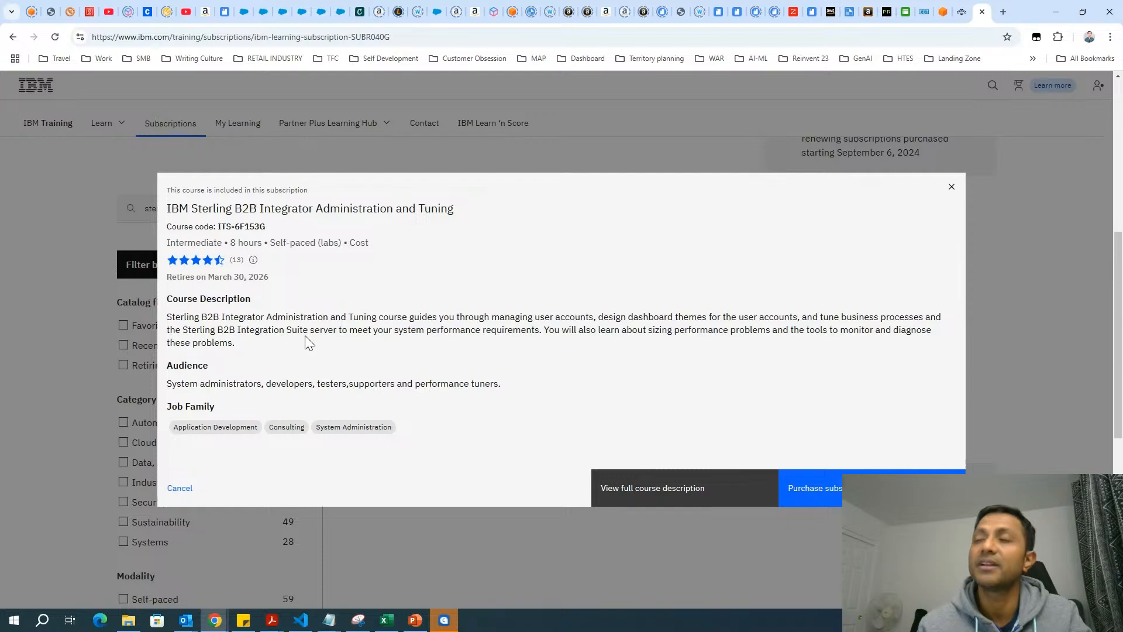
mouse_move(497, 352)
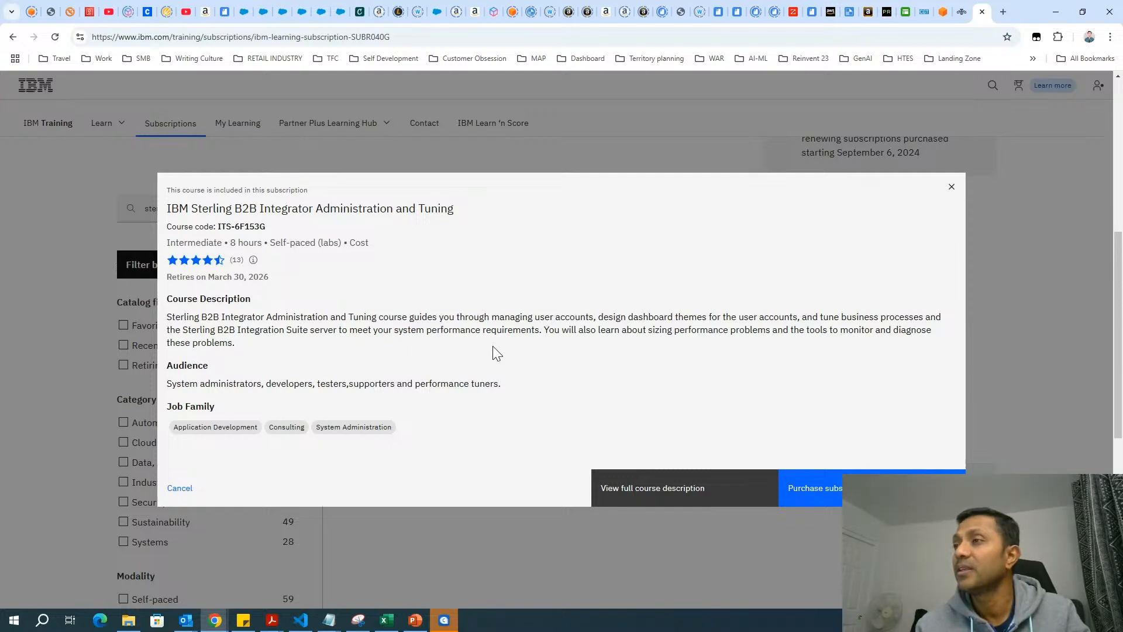
mouse_move(634, 357)
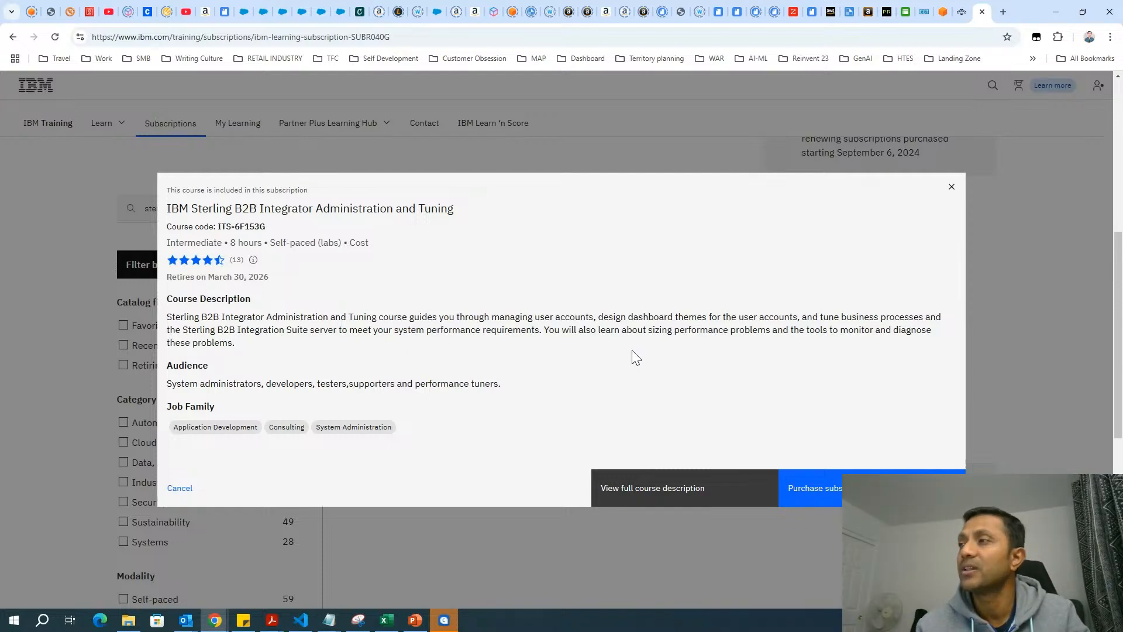
mouse_move(677, 358)
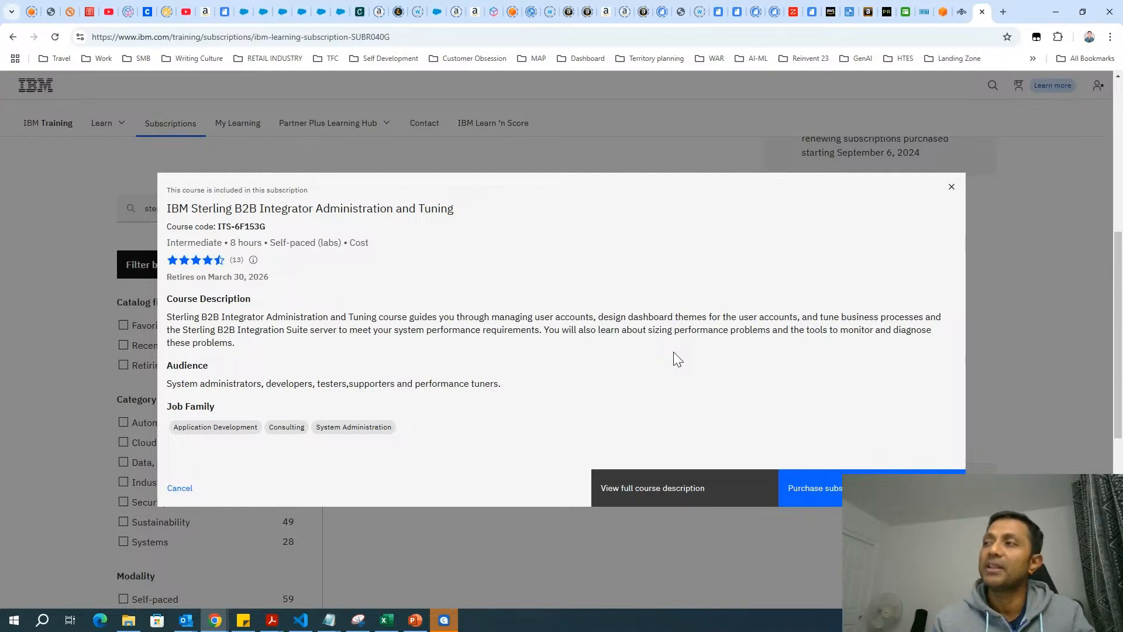
mouse_move(825, 344)
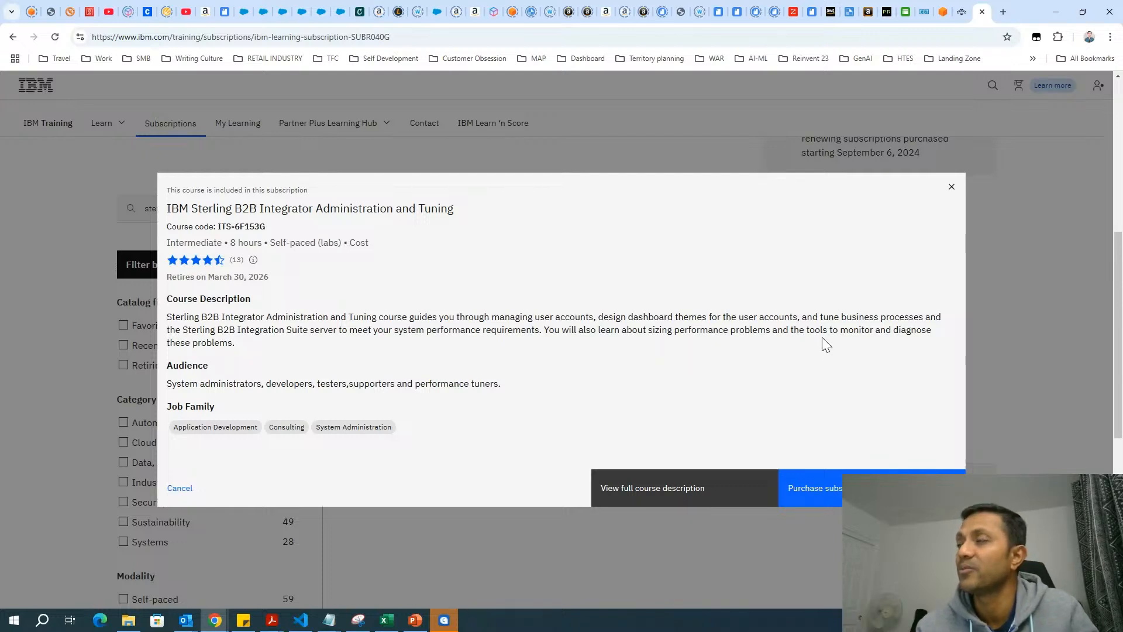
mouse_move(898, 353)
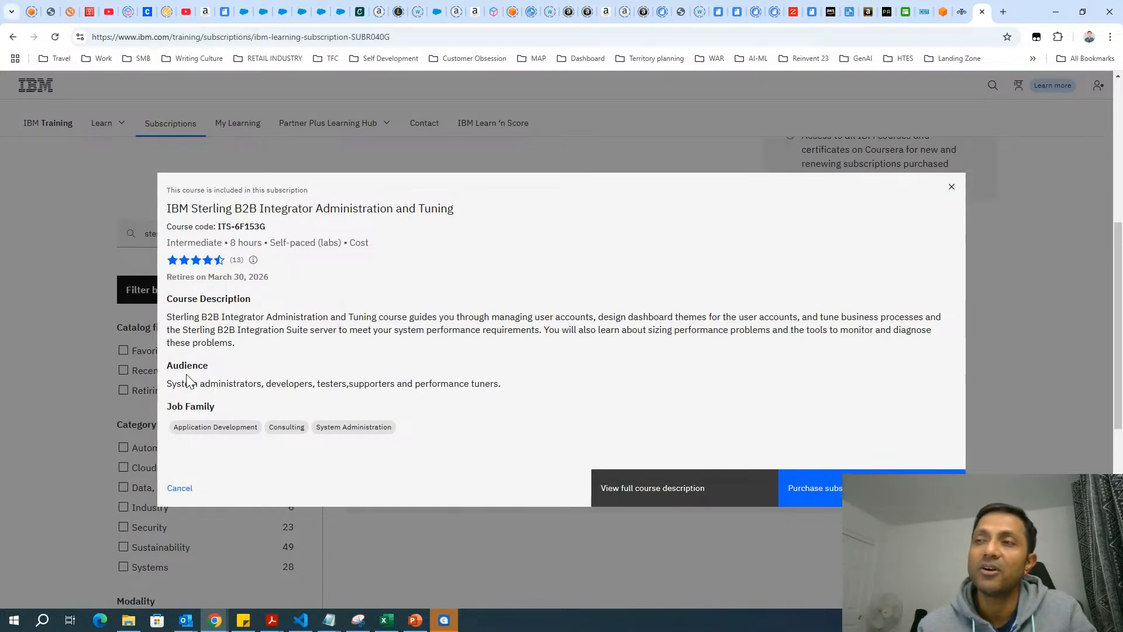
mouse_move(251, 385)
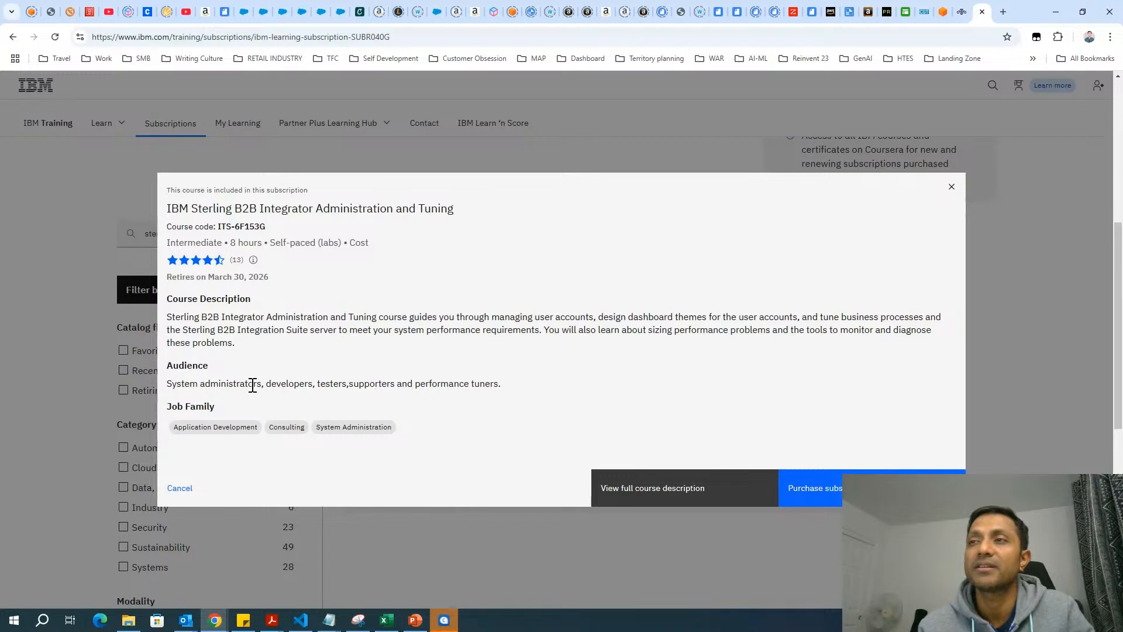
mouse_move(264, 412)
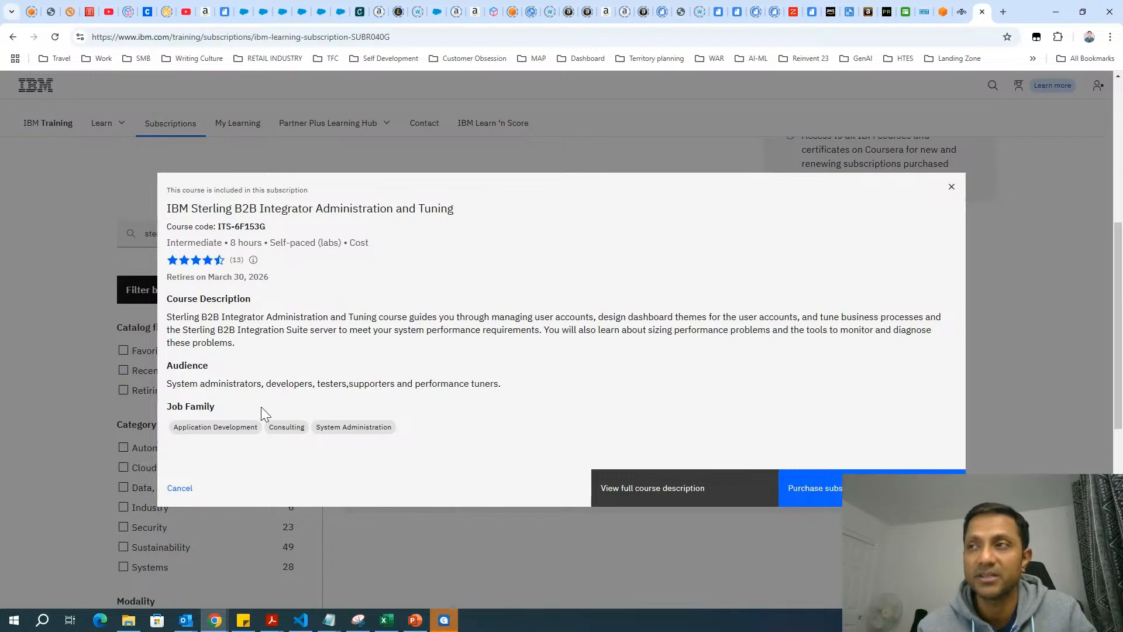
mouse_move(399, 408)
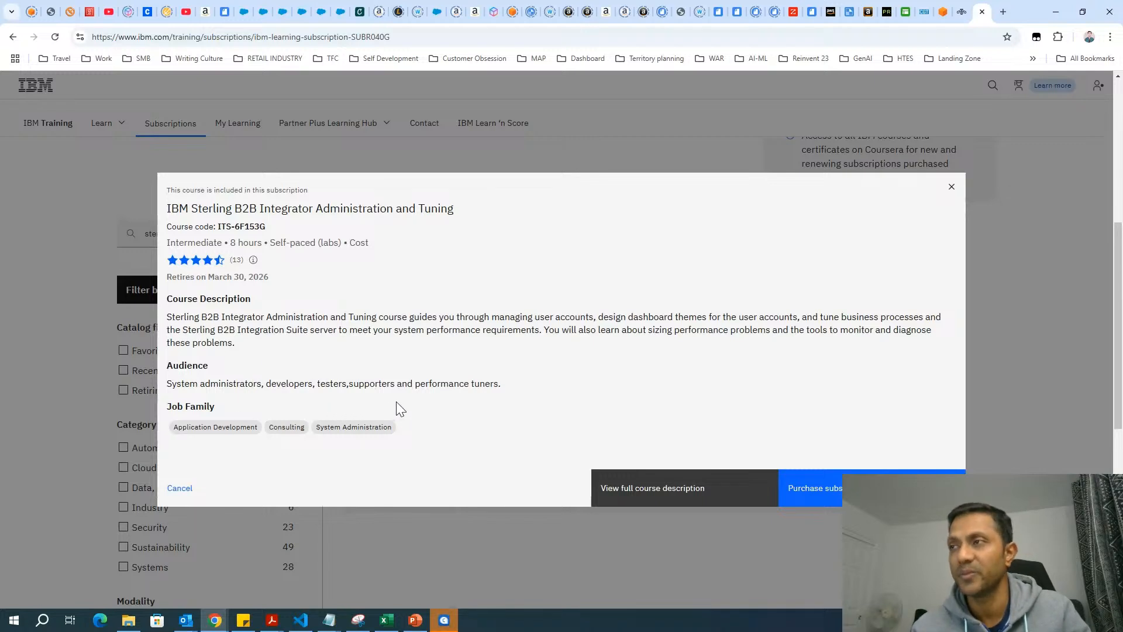
mouse_move(634, 471)
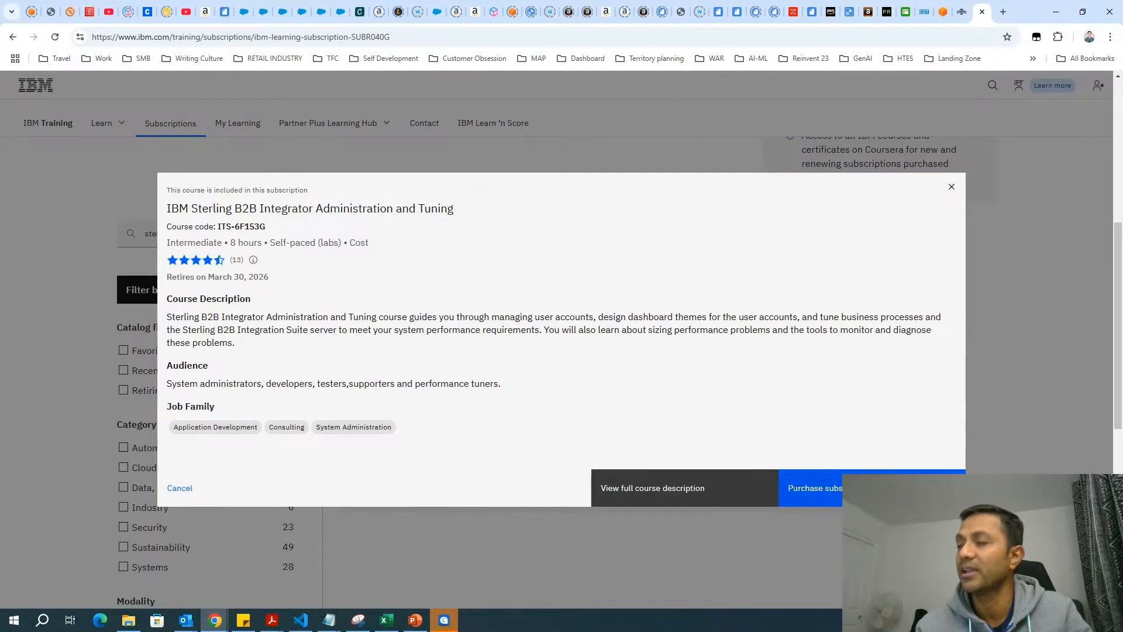
mouse_move(934, 273)
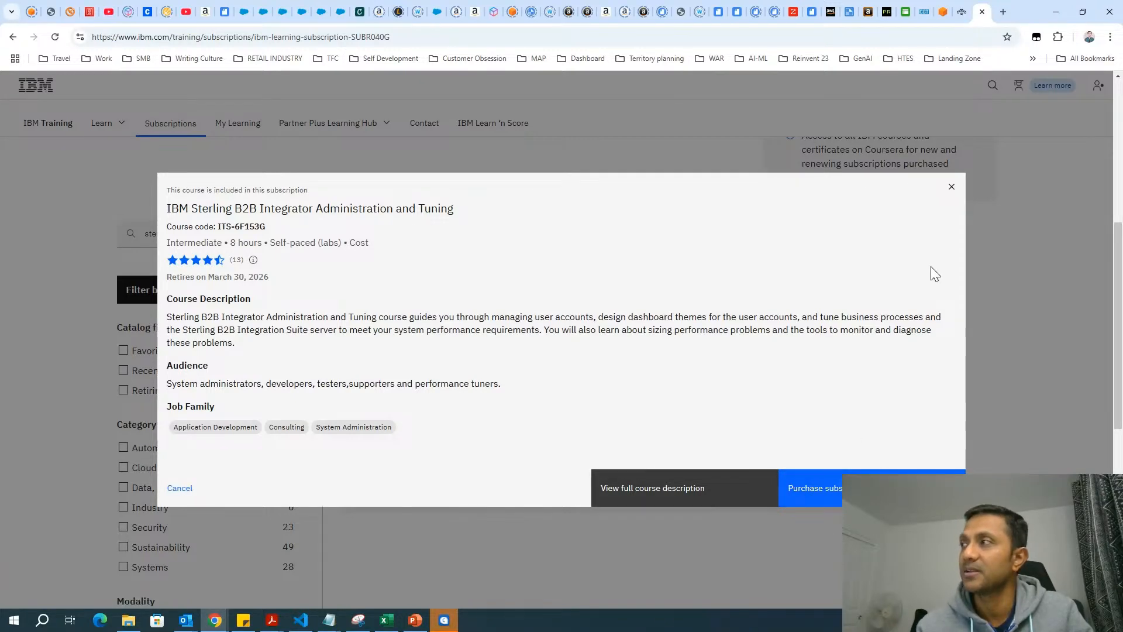
left_click(951, 187)
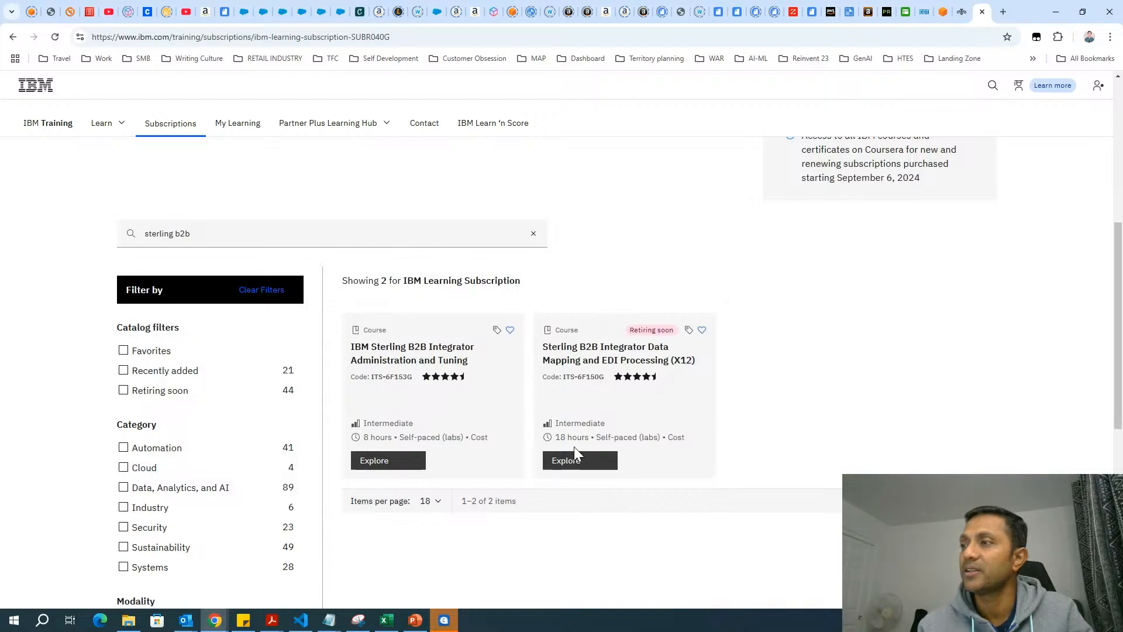
Step: Open the Sterling B2B Integrator Data Mapping and EDI Processing (X12) course details
left_click(567, 460)
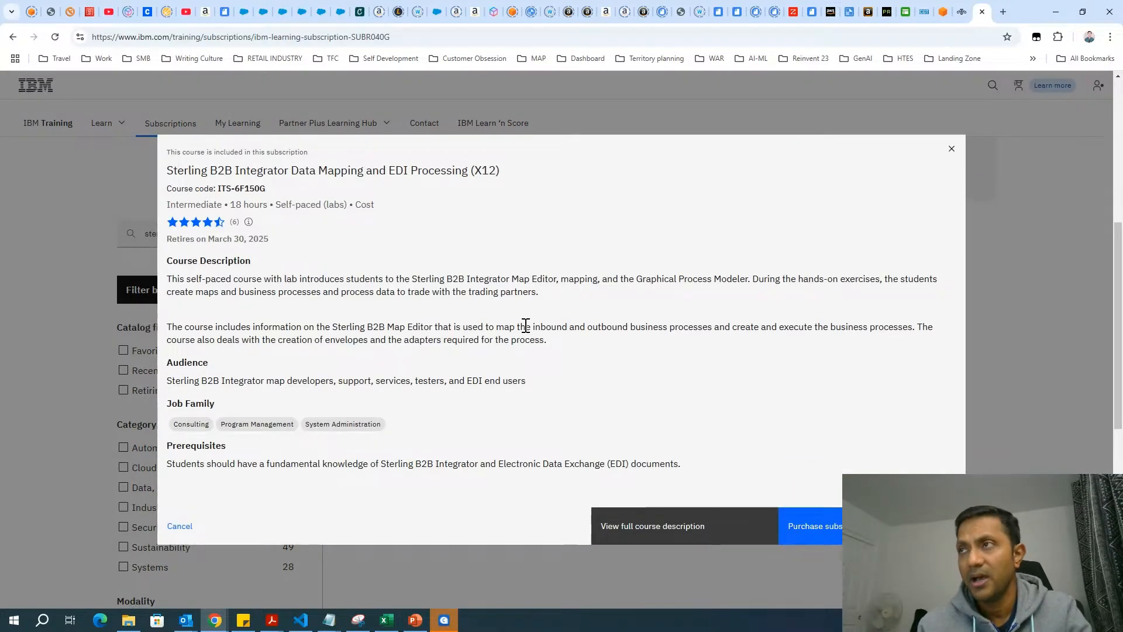
mouse_move(569, 294)
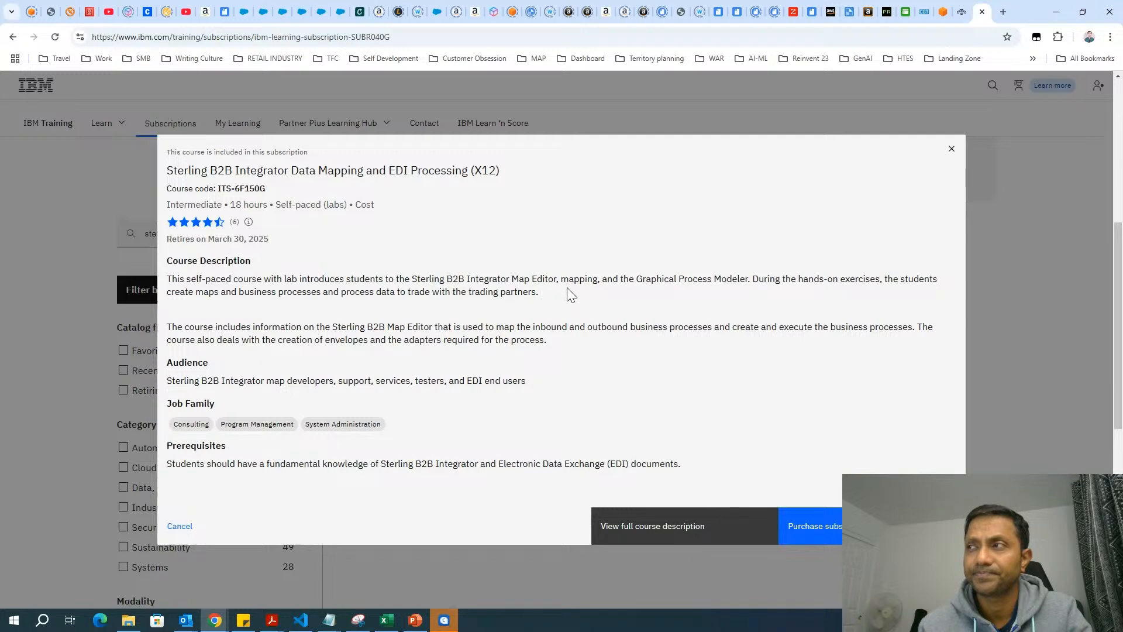
mouse_move(718, 301)
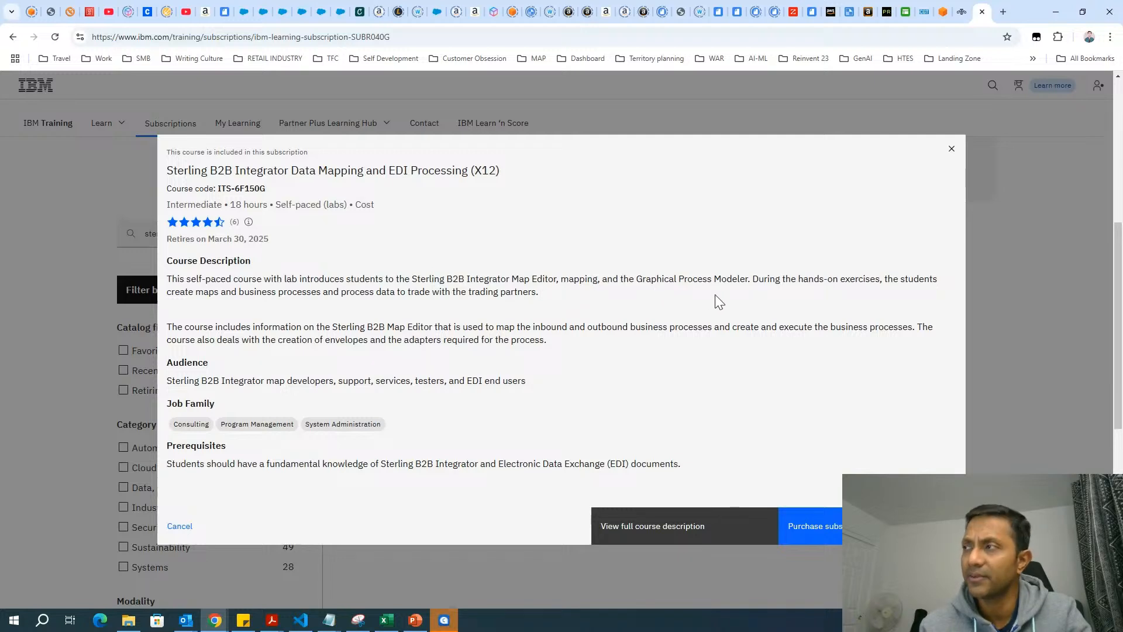
mouse_move(809, 310)
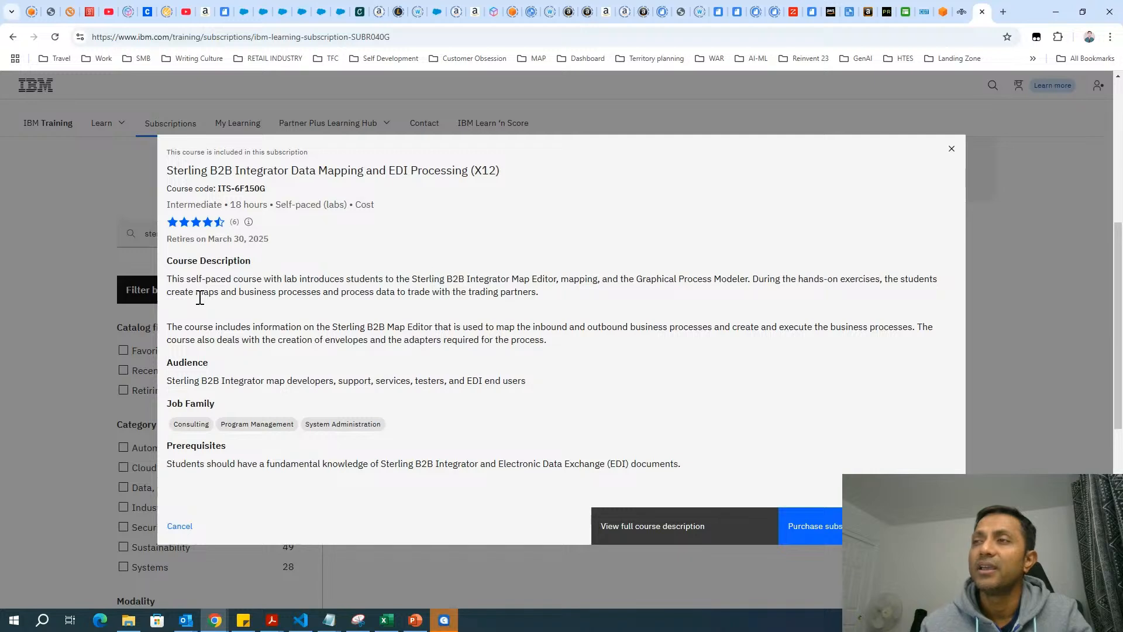
mouse_move(309, 316)
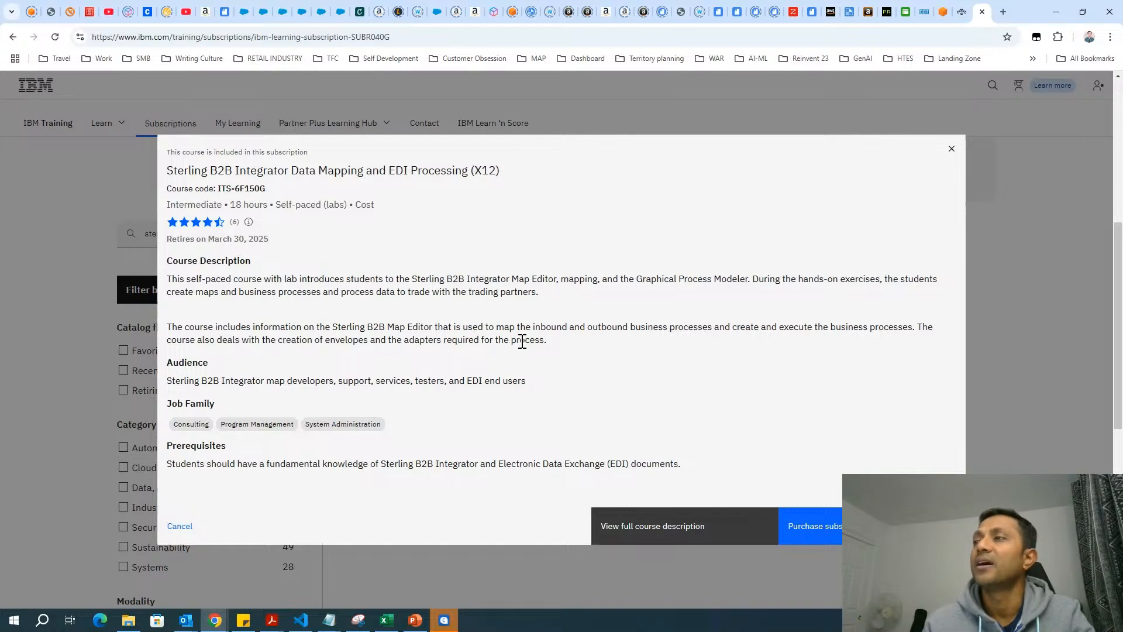
mouse_move(751, 353)
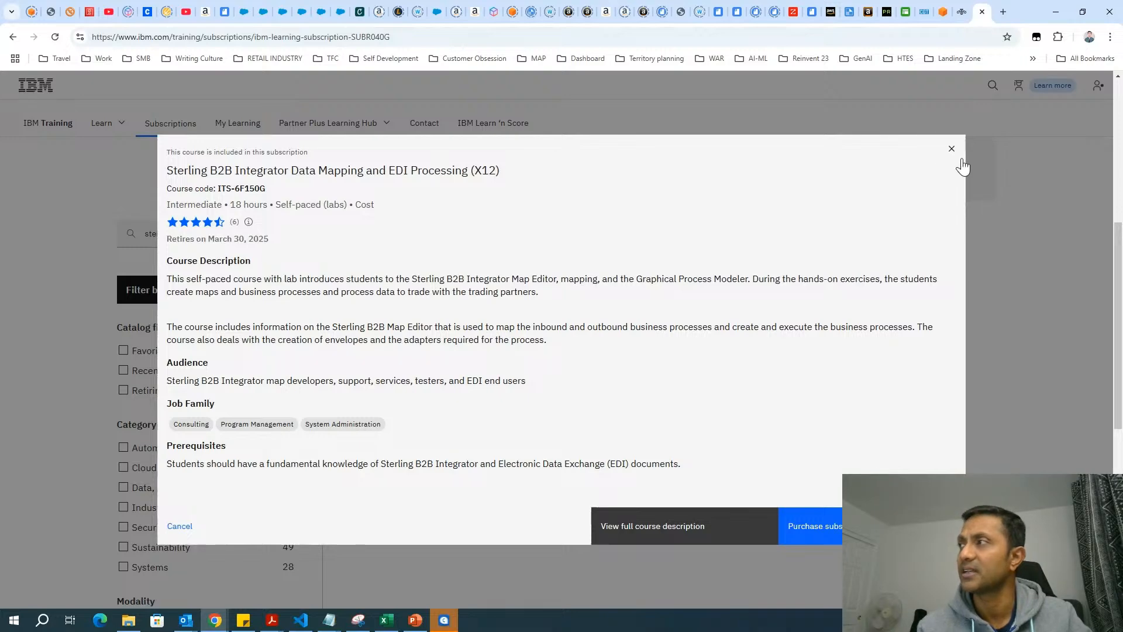
Step: Close the Data Mapping and EDI Processing course details dialog
left_click(951, 149)
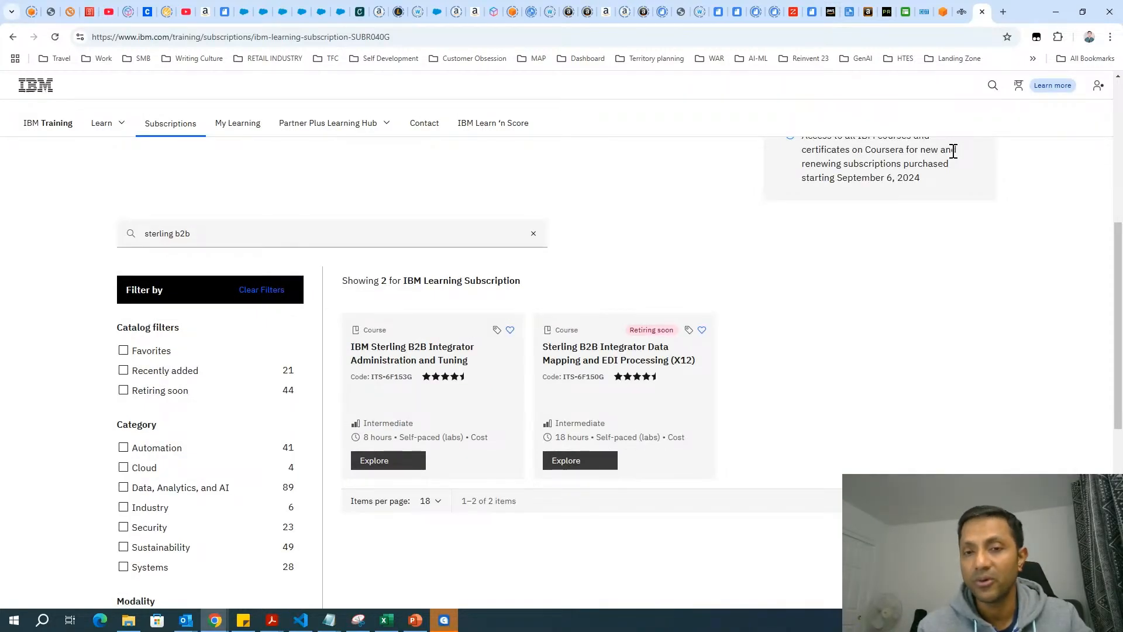
mouse_move(877, 11)
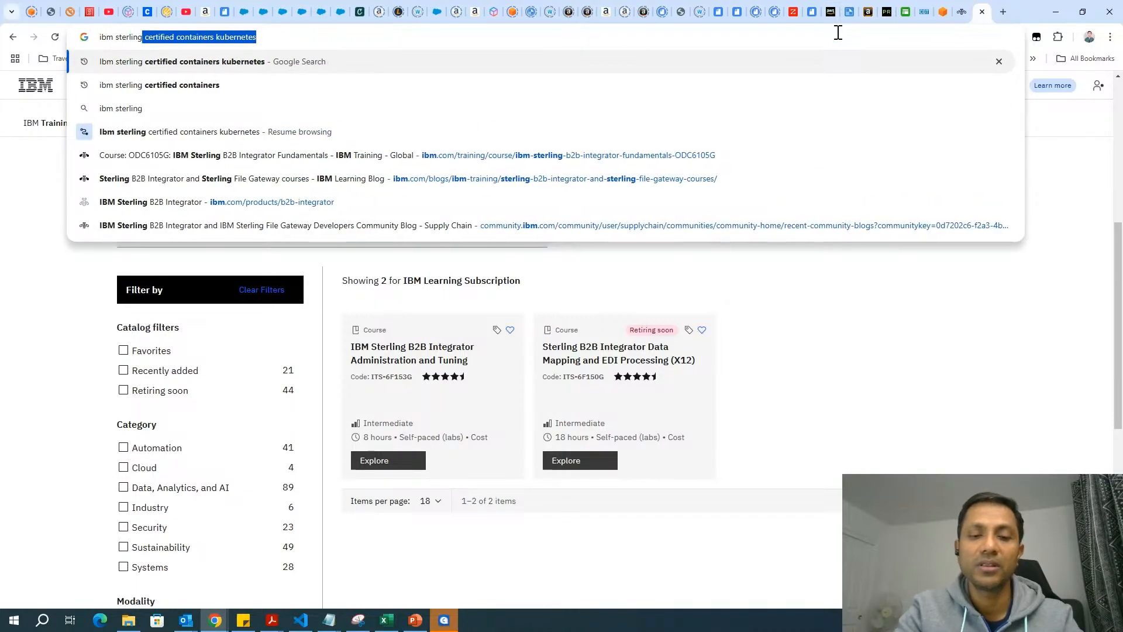
Step: Google 'ibm sterling b2b integrator documentation' and open Introduction to Sterling B2B Integrator
type("ibm sterling b2b integrator documentation")
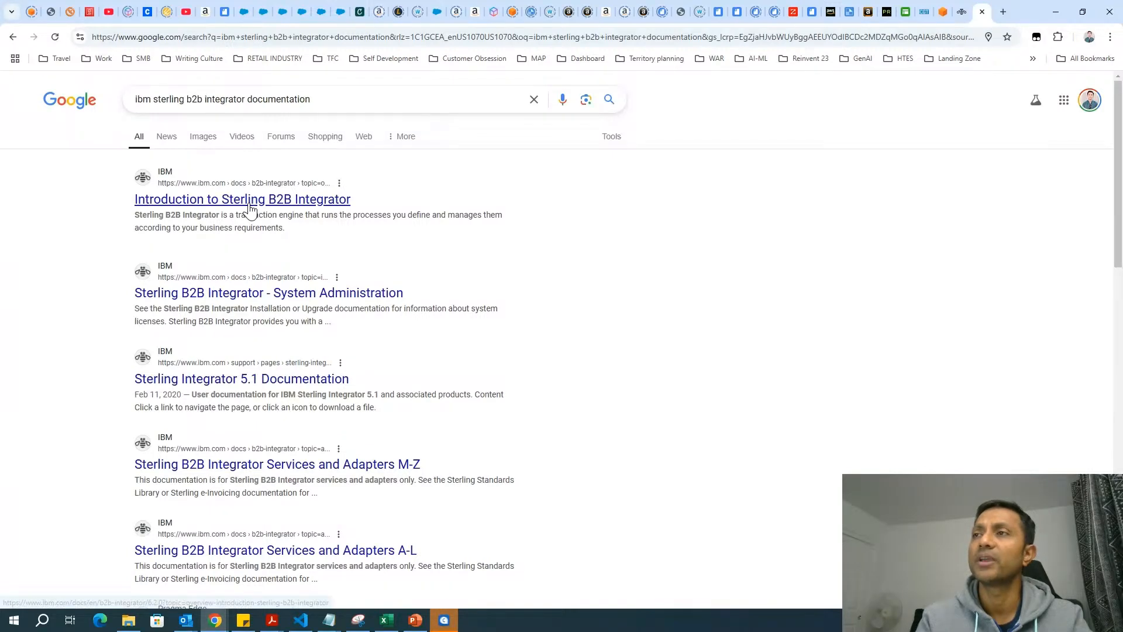
left_click(242, 198)
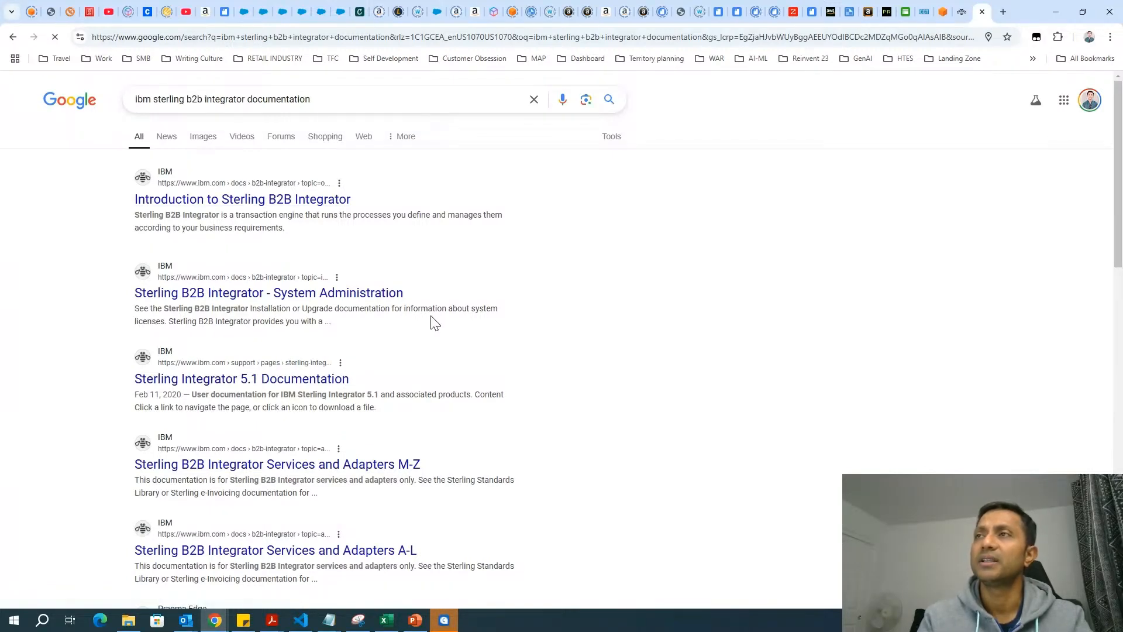
Step: Switch the Introduction to Sterling B2B Integrator page to documentation version 6.1.2
left_click(243, 199)
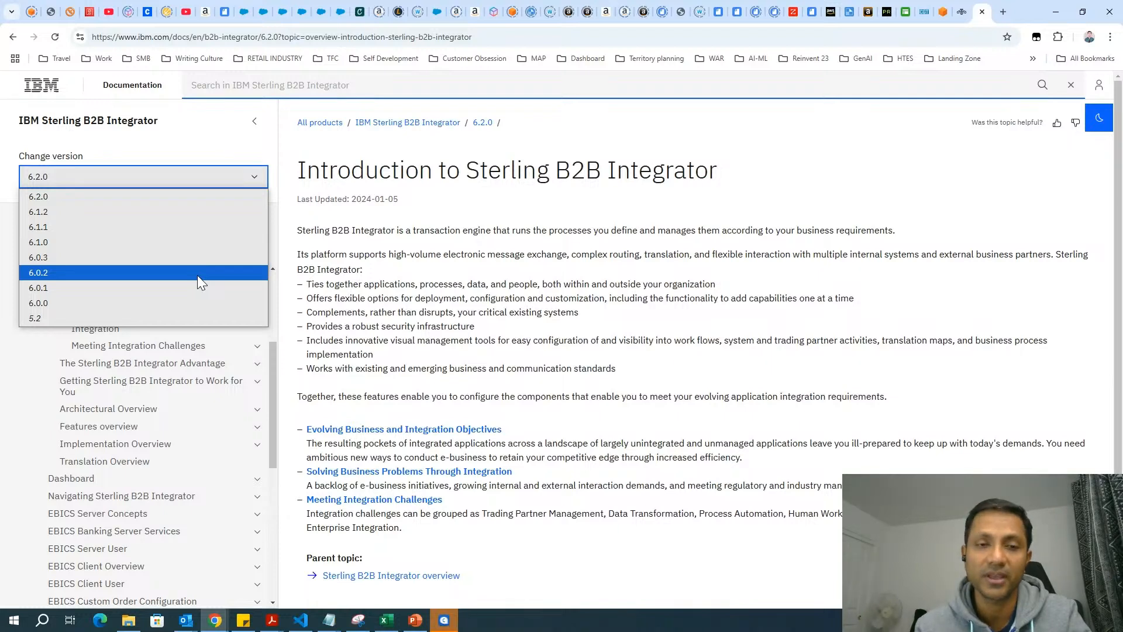
mouse_move(197, 278)
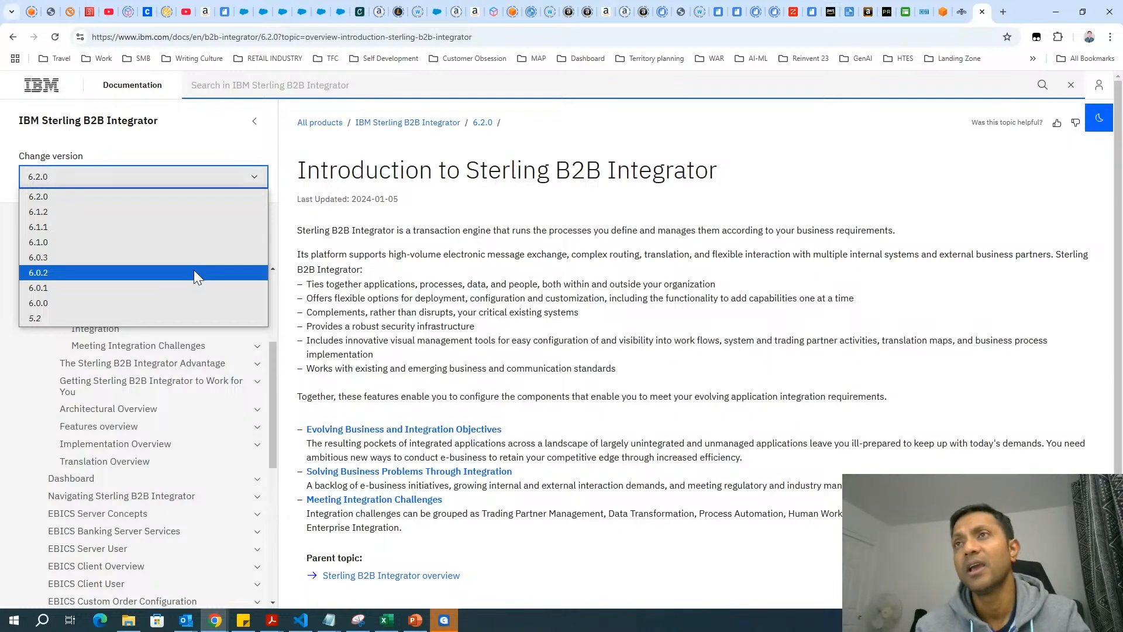
left_click(38, 212)
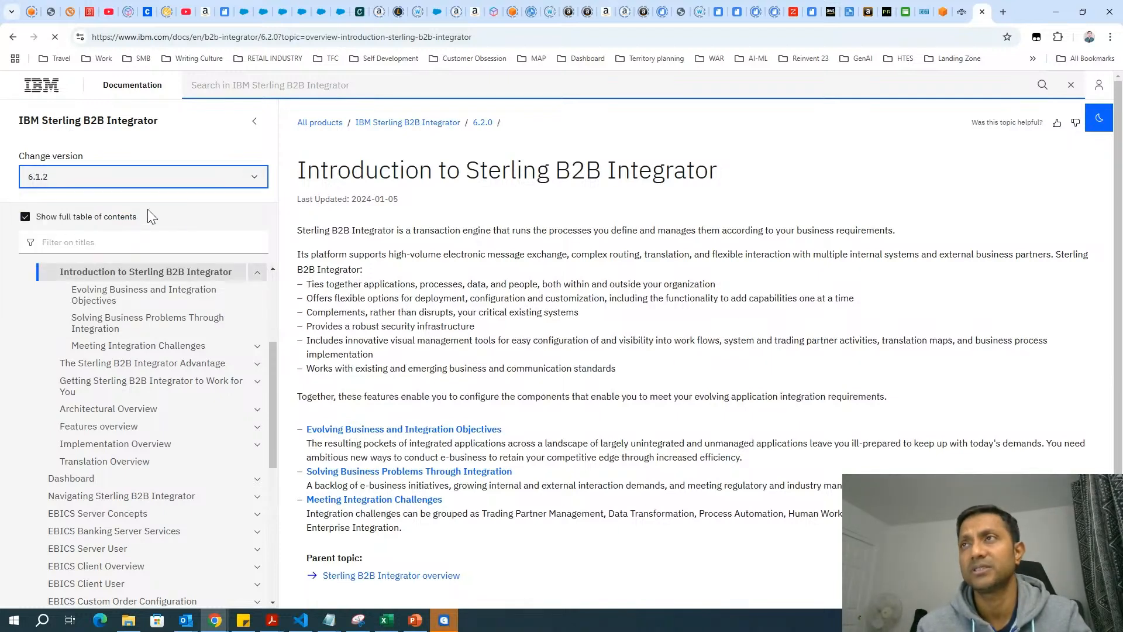
left_click(143, 176)
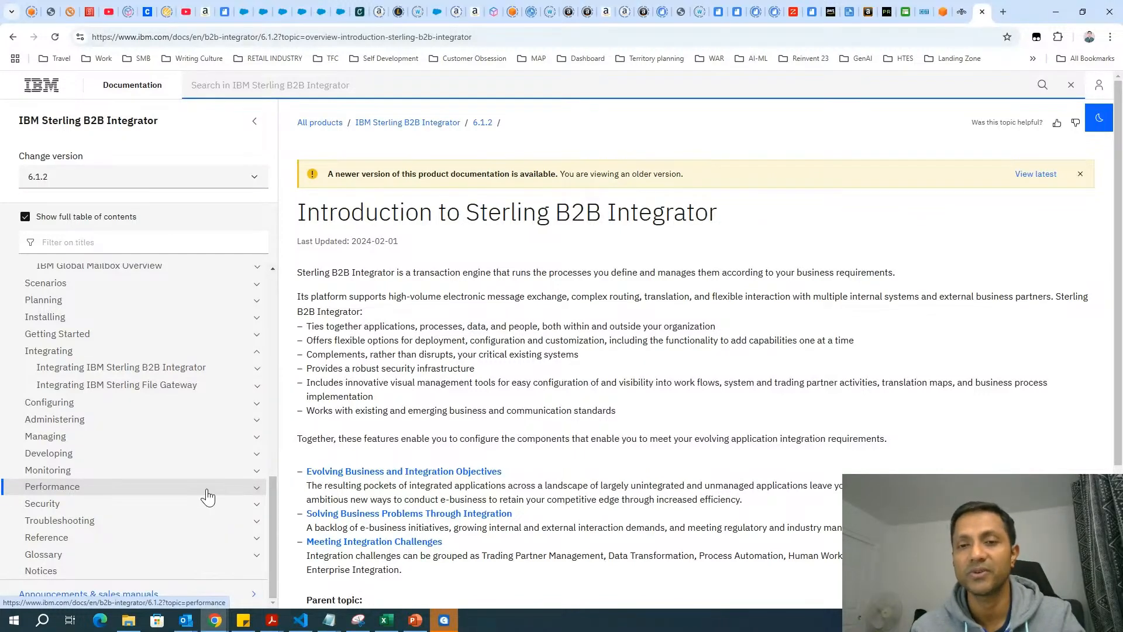
mouse_move(208, 498)
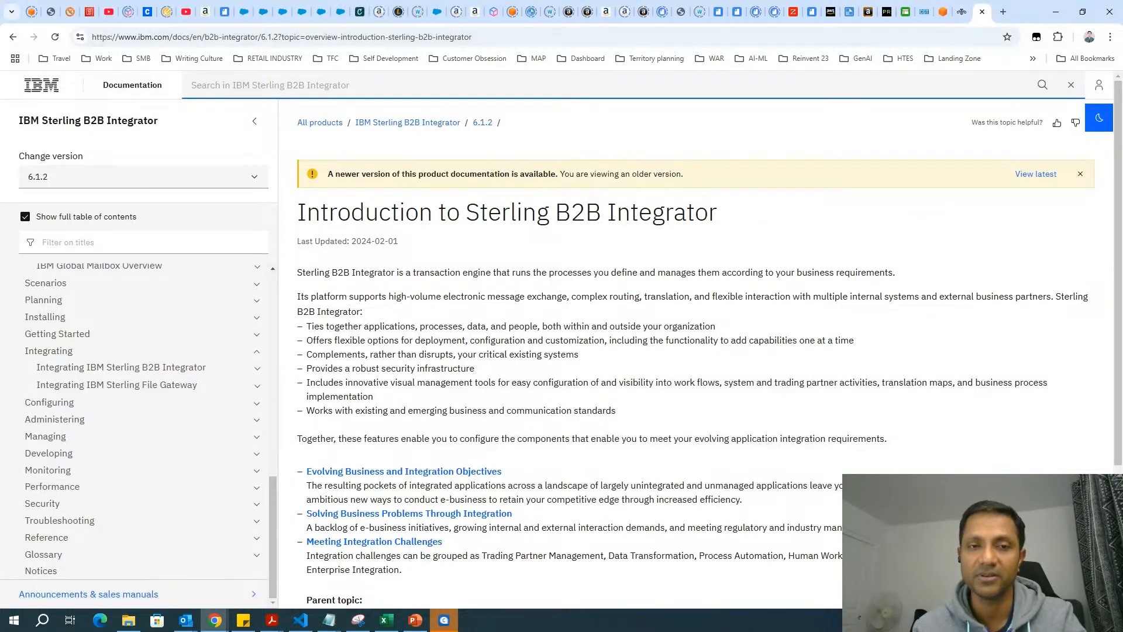